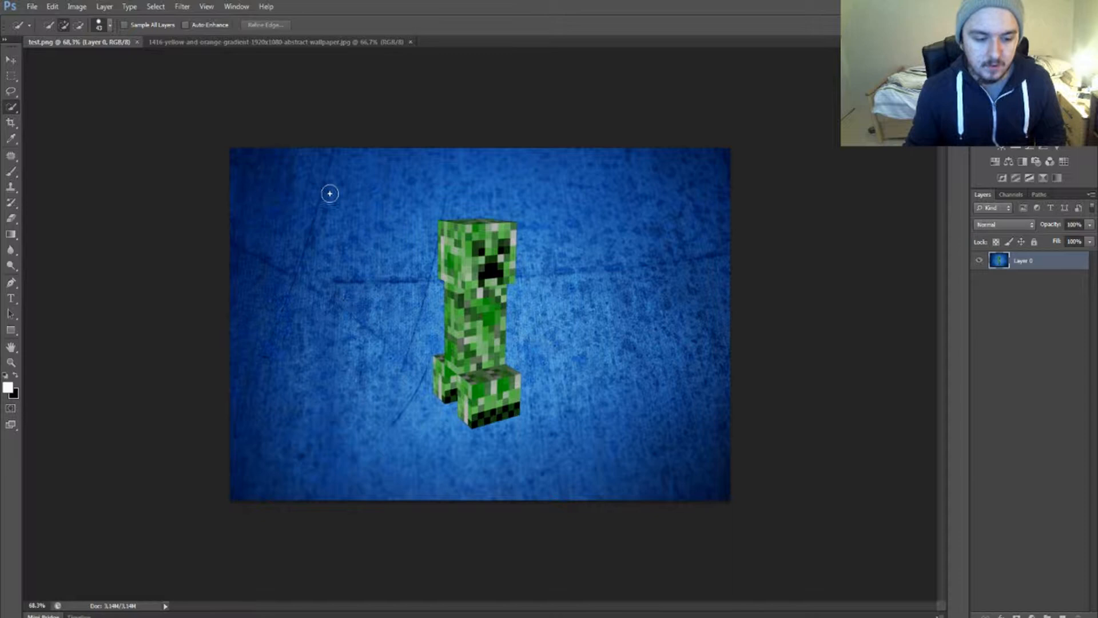
mouse_move(350, 210)
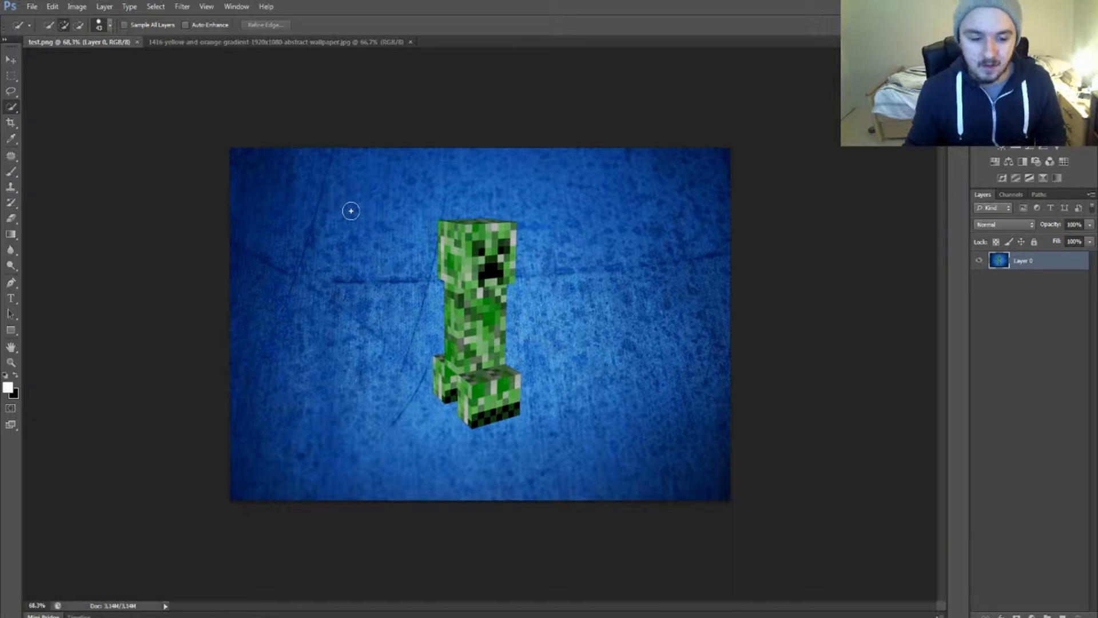
Remove the blue background around the creeper and place red-diagonal-blur as a new layer
left_click_drag(350, 210, 353, 358)
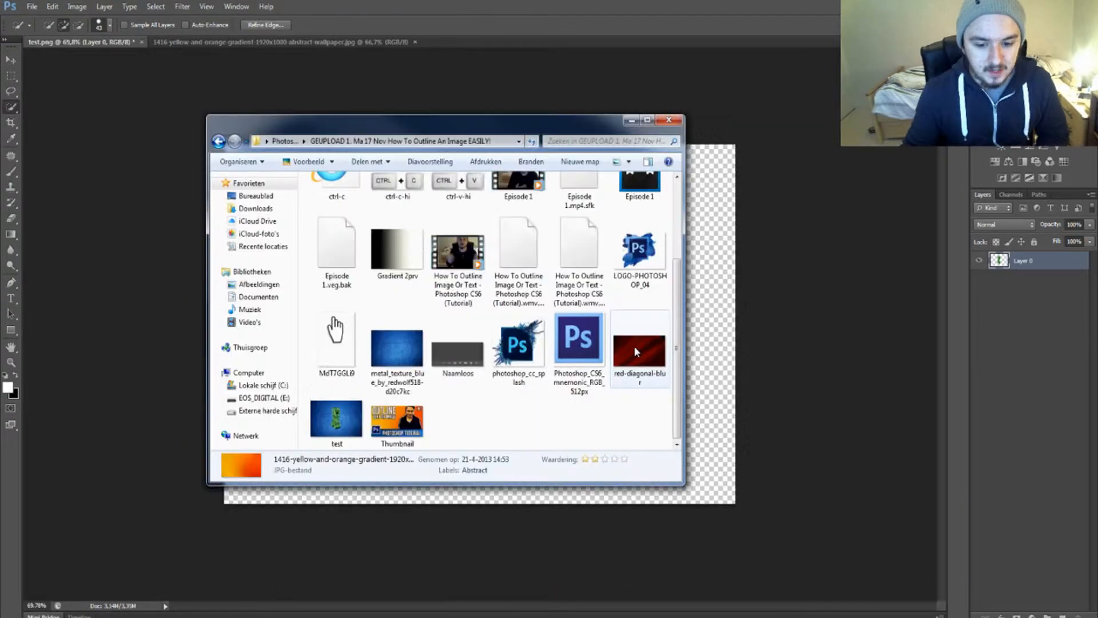
double_click(639, 337)
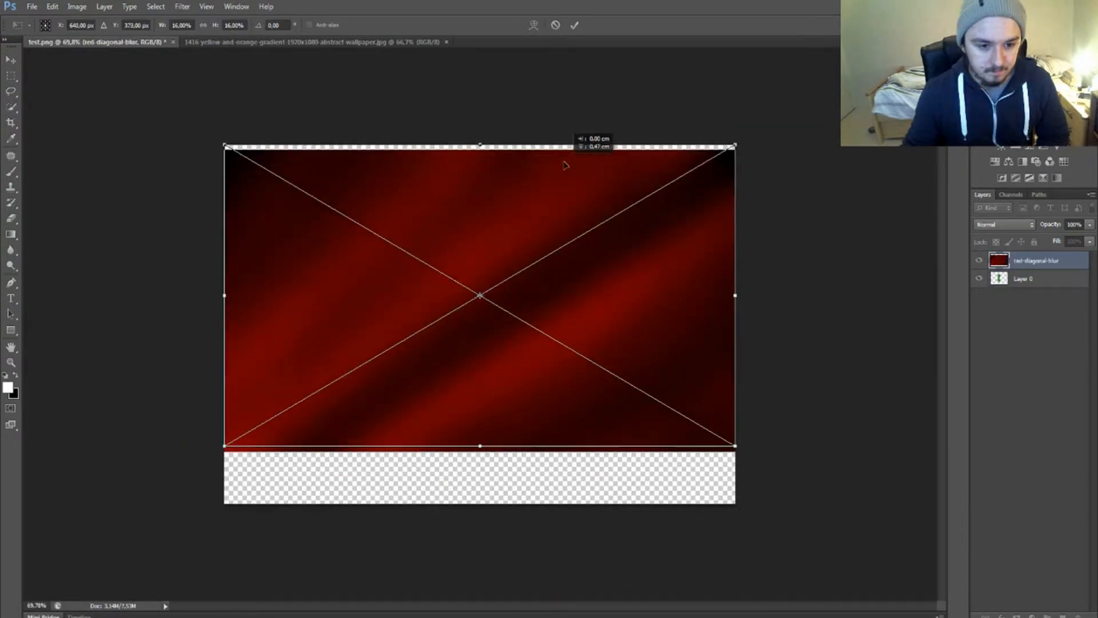
Stretch the red diagonal blur layer down so it fills the canvas behind the creeper
left_click_drag(479, 446, 480, 503)
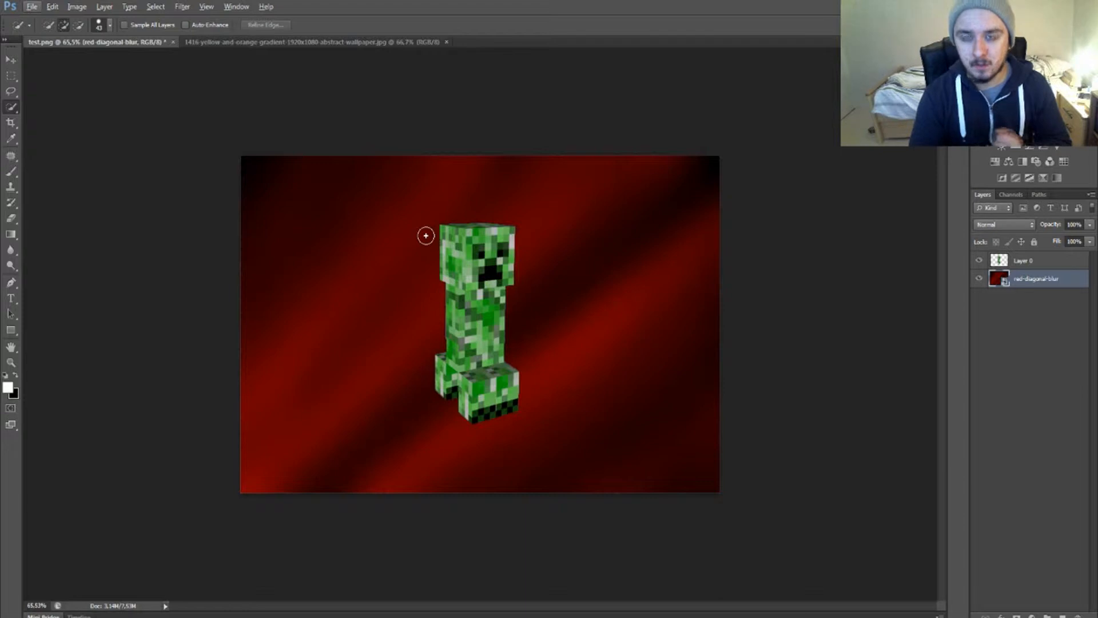
mouse_move(407, 181)
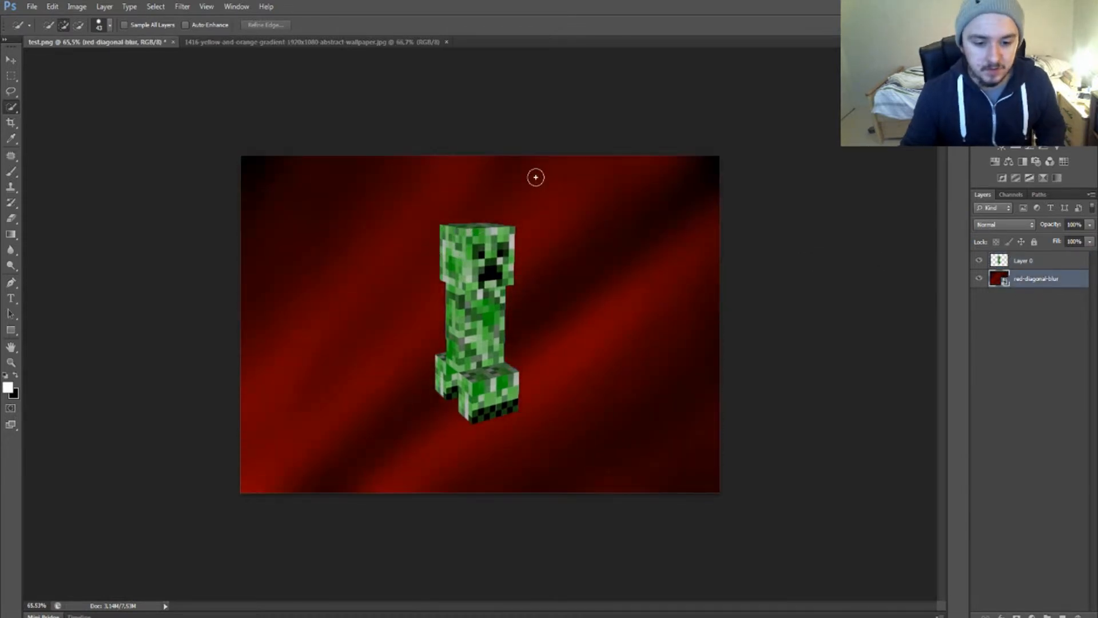
mouse_move(653, 269)
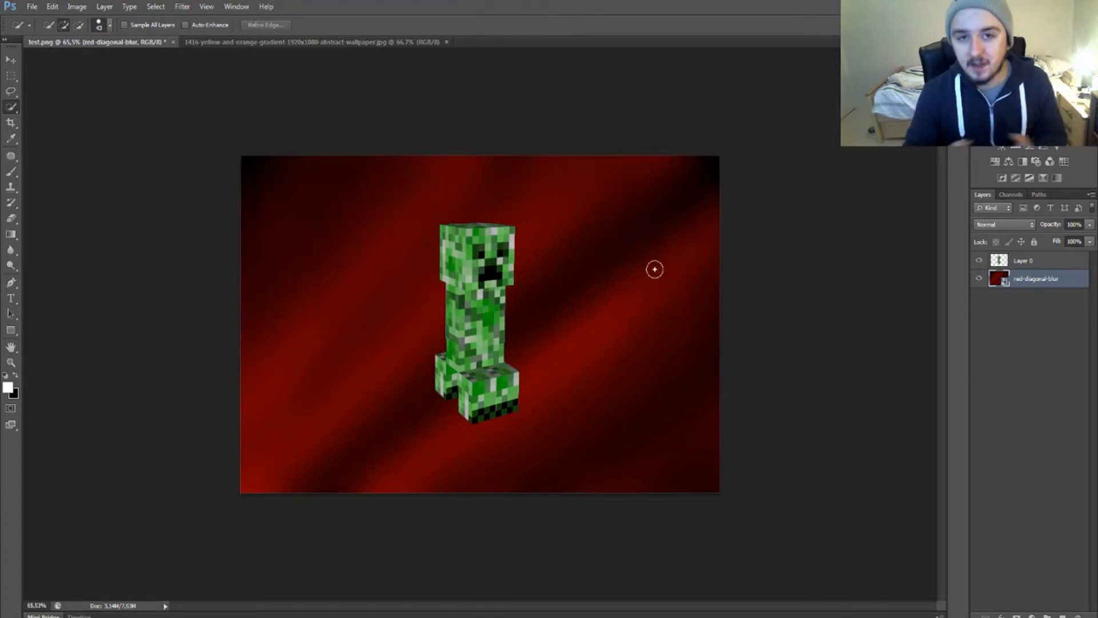